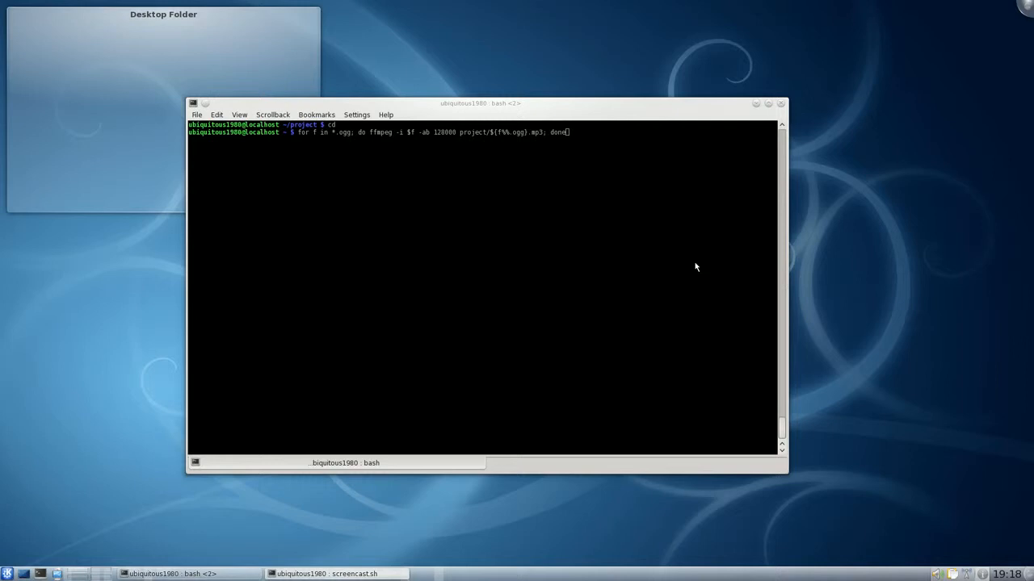
pyautogui.moveTo(305, 135)
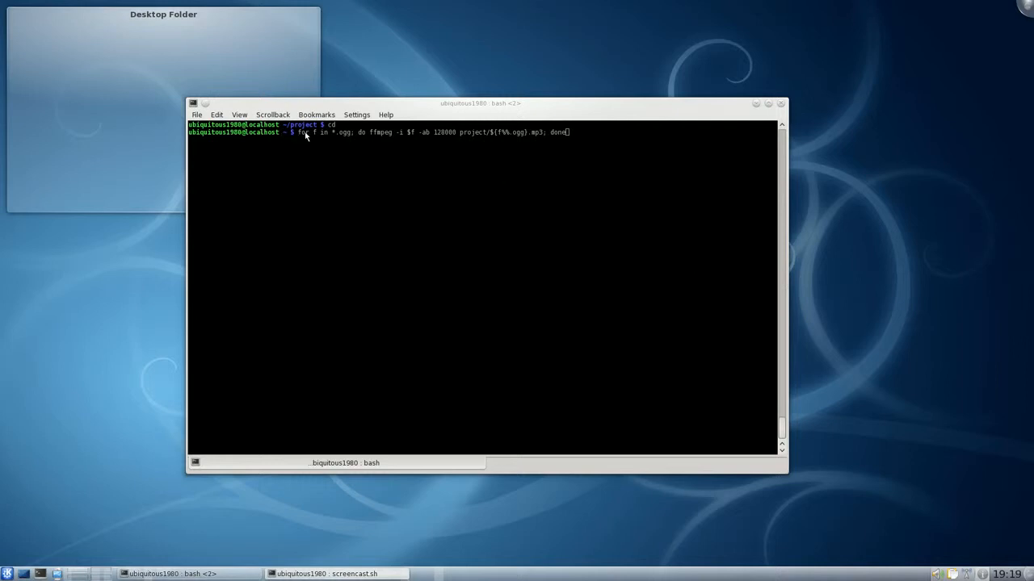
pyautogui.moveTo(368, 138)
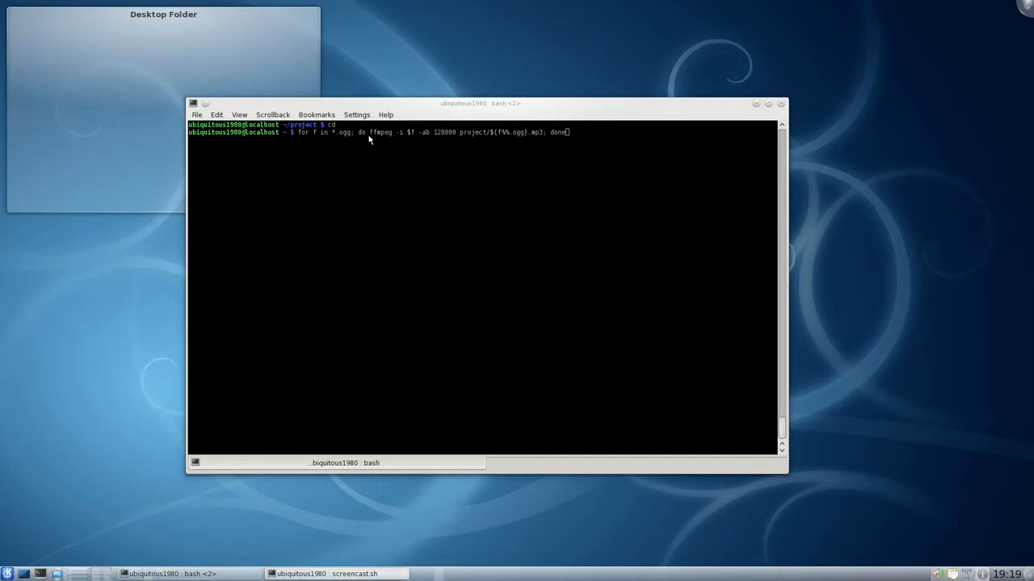
pyautogui.moveTo(381, 142)
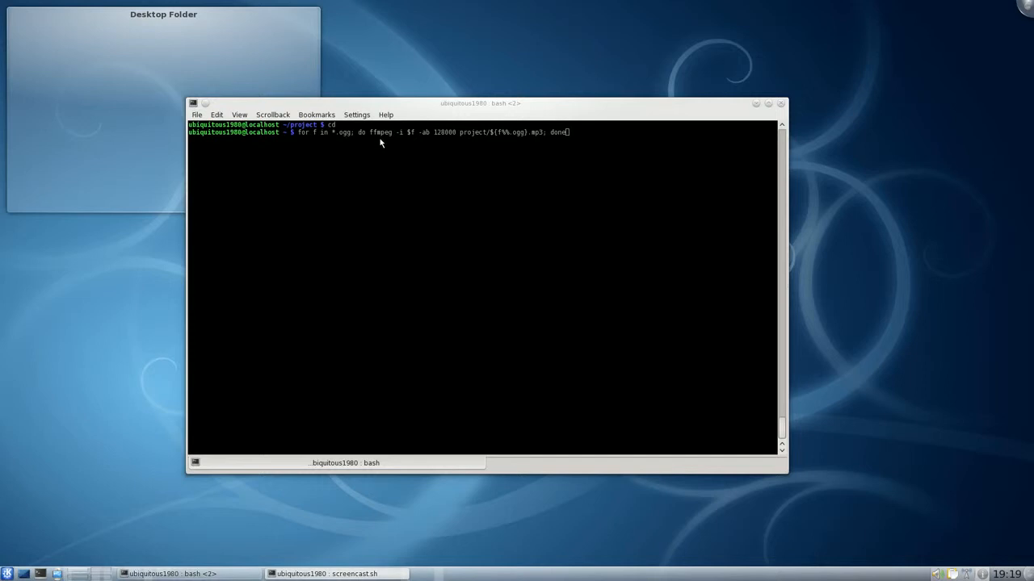
pyautogui.moveTo(404, 143)
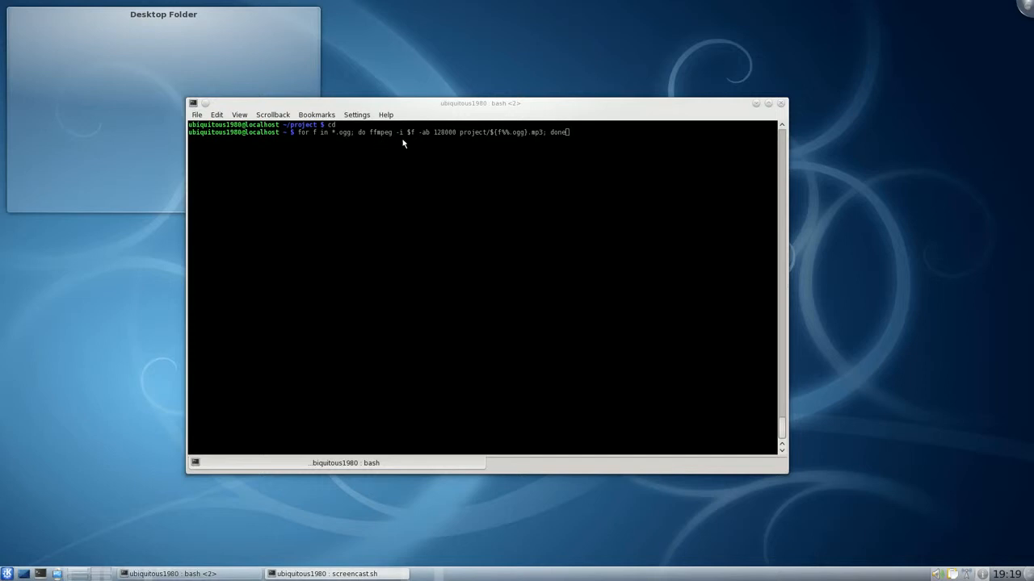
pyautogui.moveTo(423, 142)
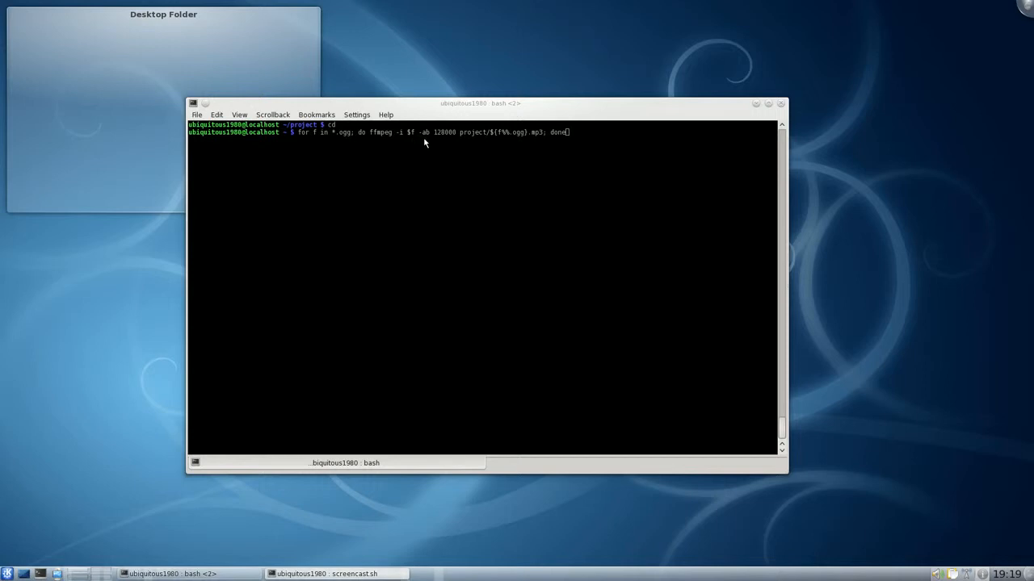
pyautogui.moveTo(488, 132)
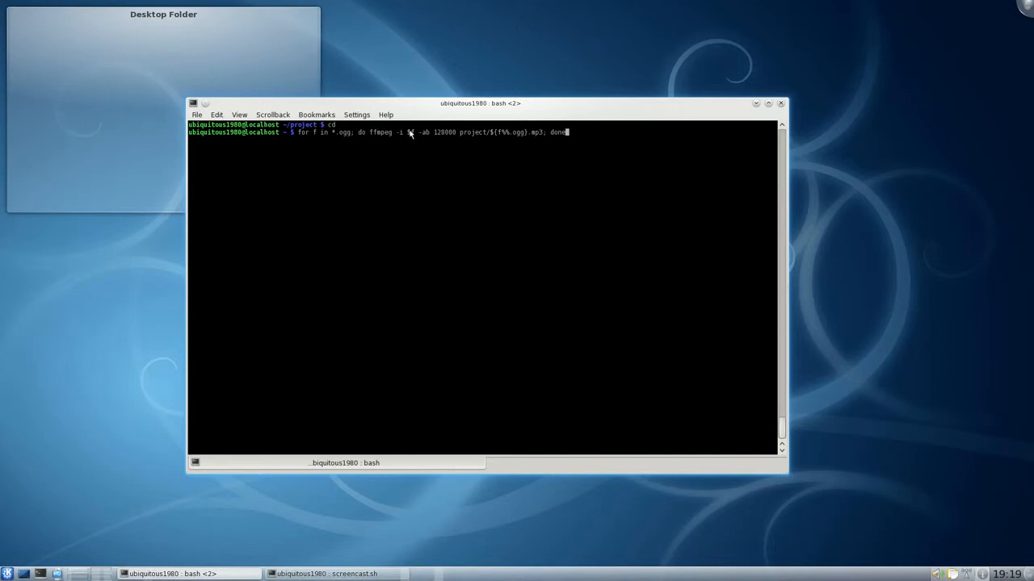
pyautogui.moveTo(424, 146)
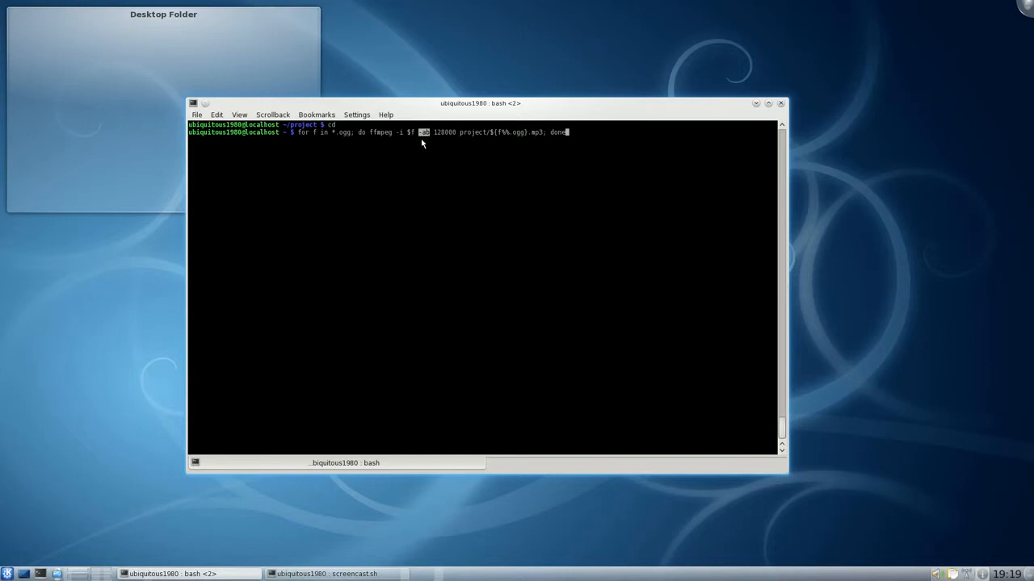
pyautogui.moveTo(383, 137)
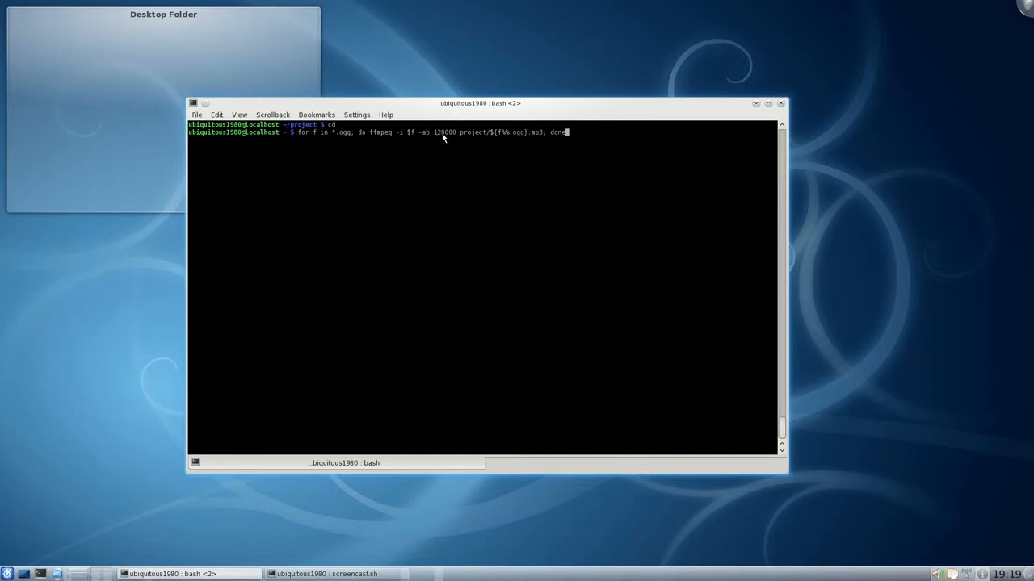
# Step: Run the for-loop converting every *.ogg to a 128000-bitrate MP3 in project/ via ffmpeg
pyautogui.doubleClick(443, 133)
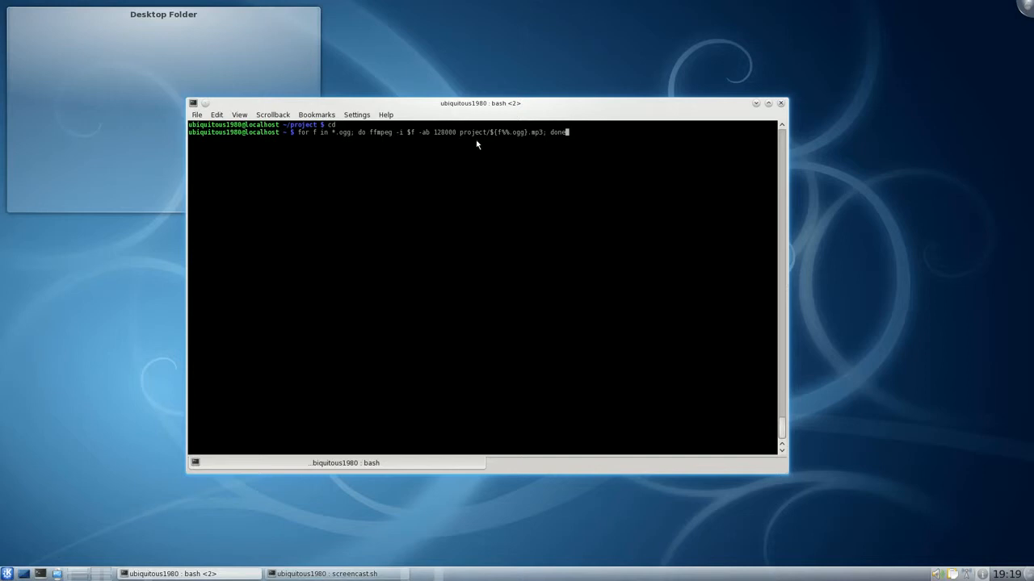
pyautogui.moveTo(467, 138)
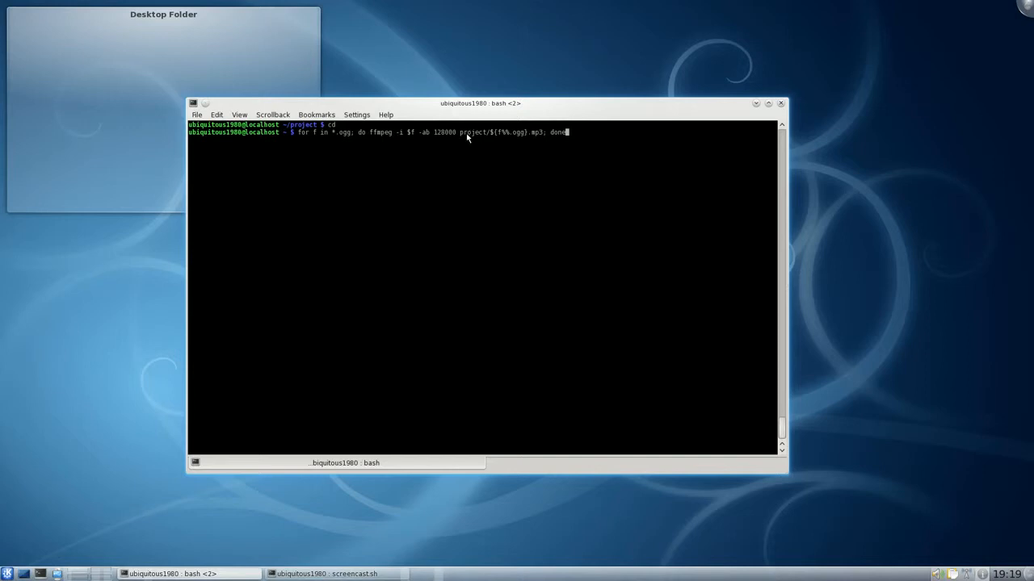
pyautogui.doubleClick(473, 133)
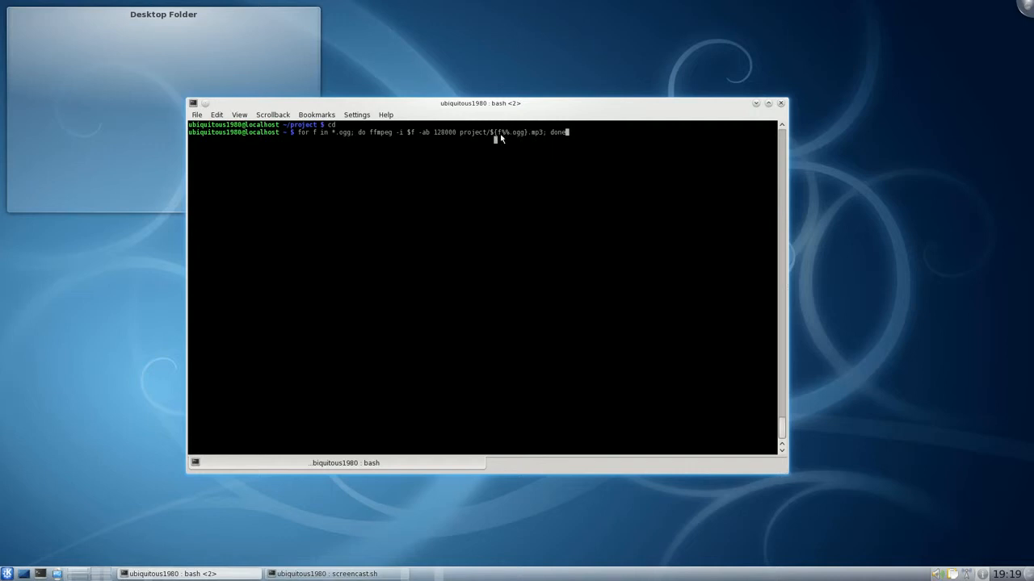
pyautogui.moveTo(504, 136)
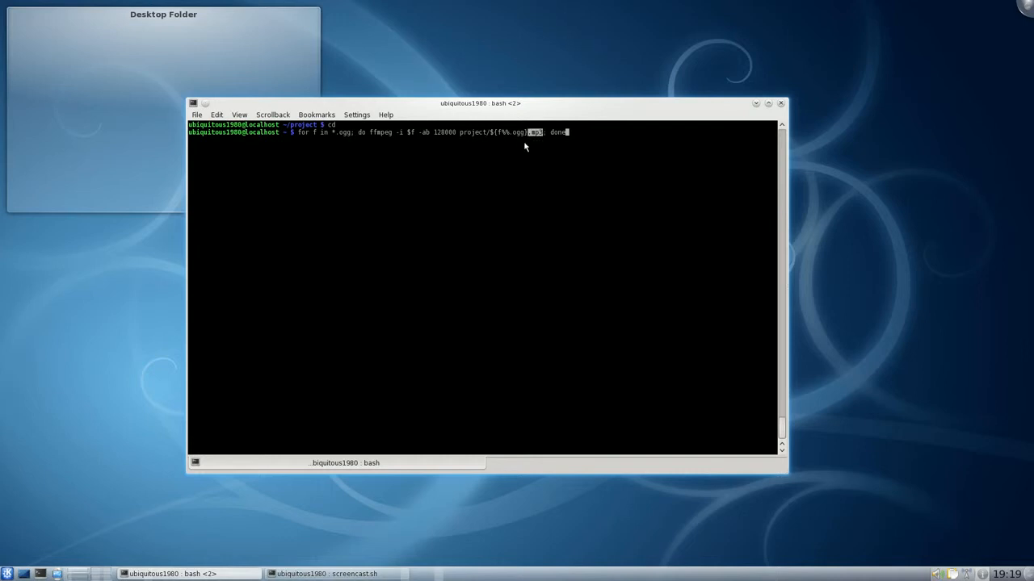
pyautogui.moveTo(499, 258)
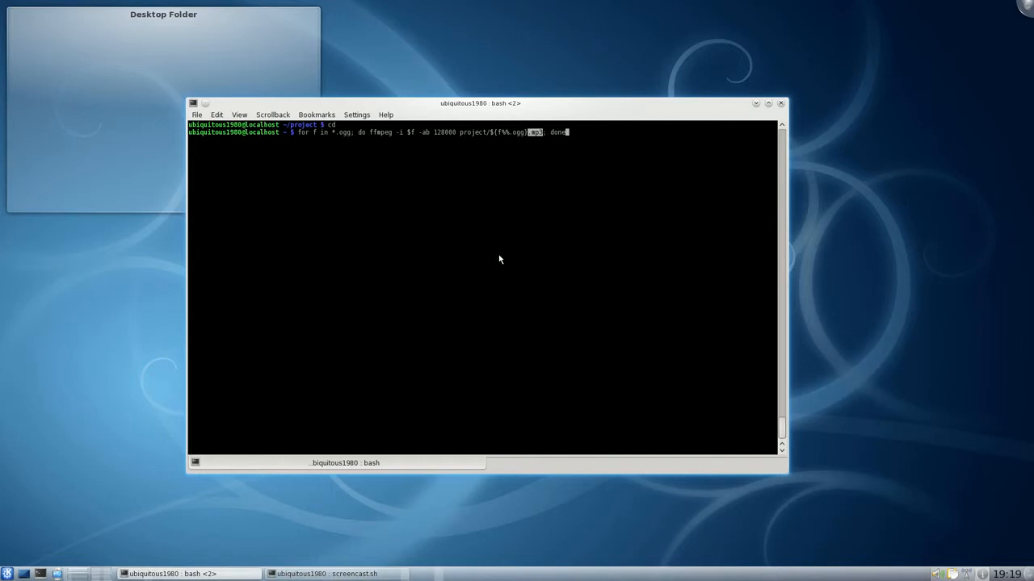
pyautogui.moveTo(532, 138)
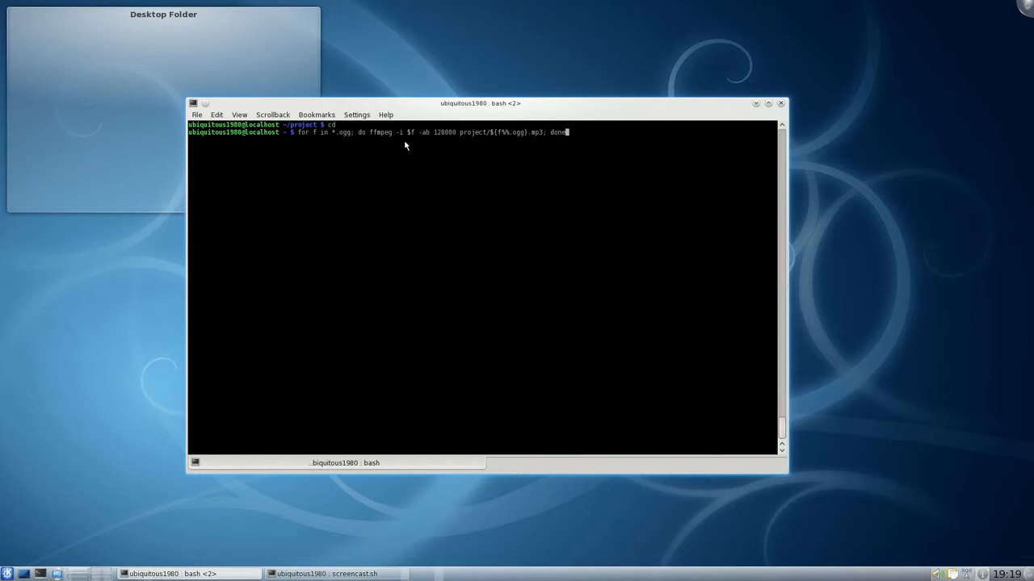
pyautogui.moveTo(520, 144)
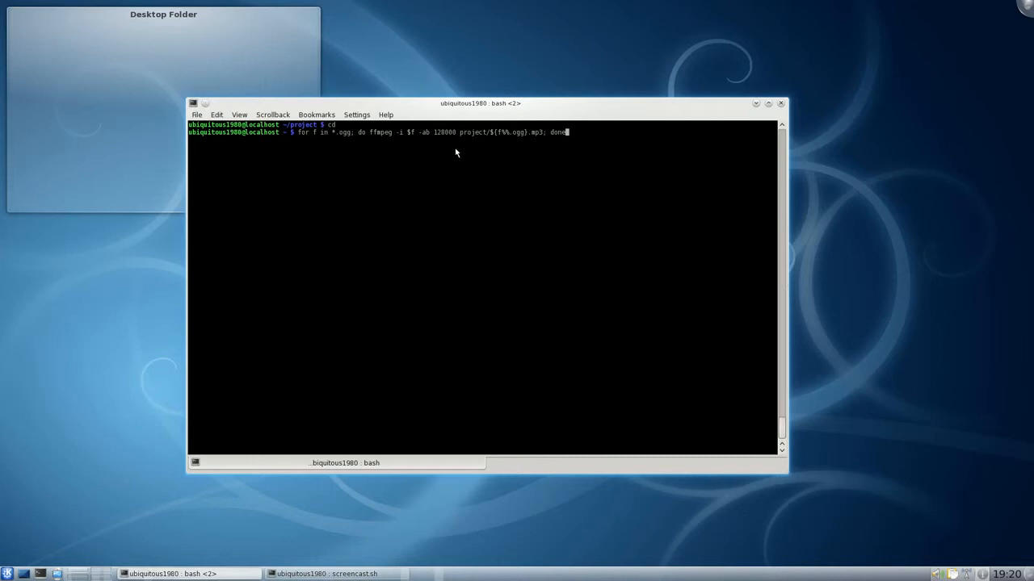
pyautogui.doubleClick(379, 133)
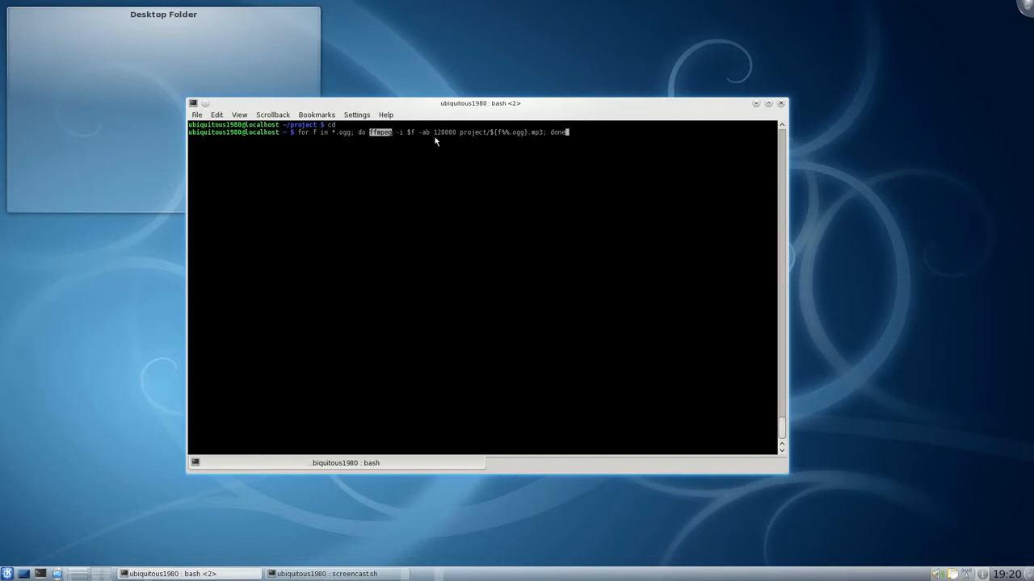
pyautogui.moveTo(536, 249)
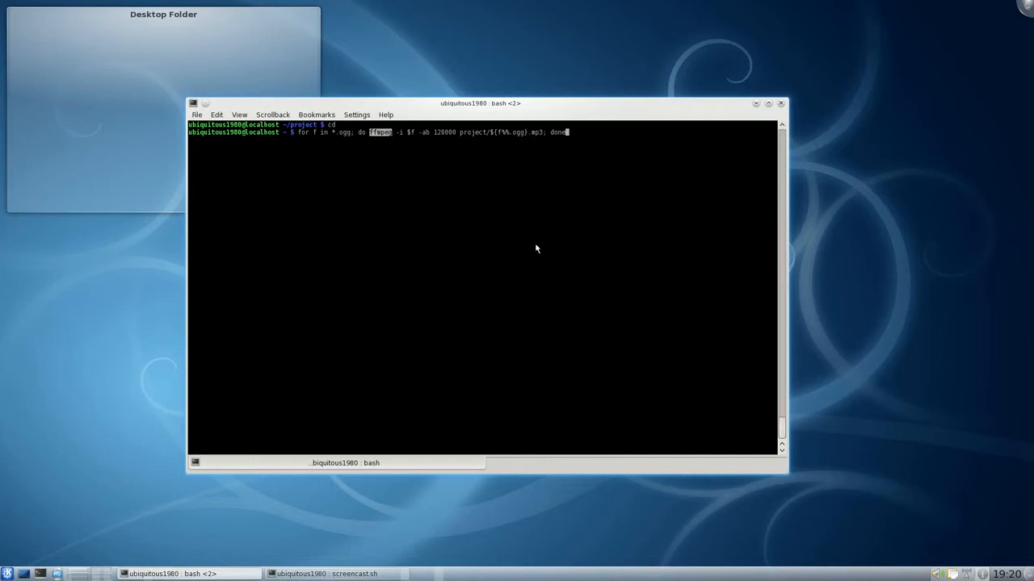
pyautogui.moveTo(543, 155)
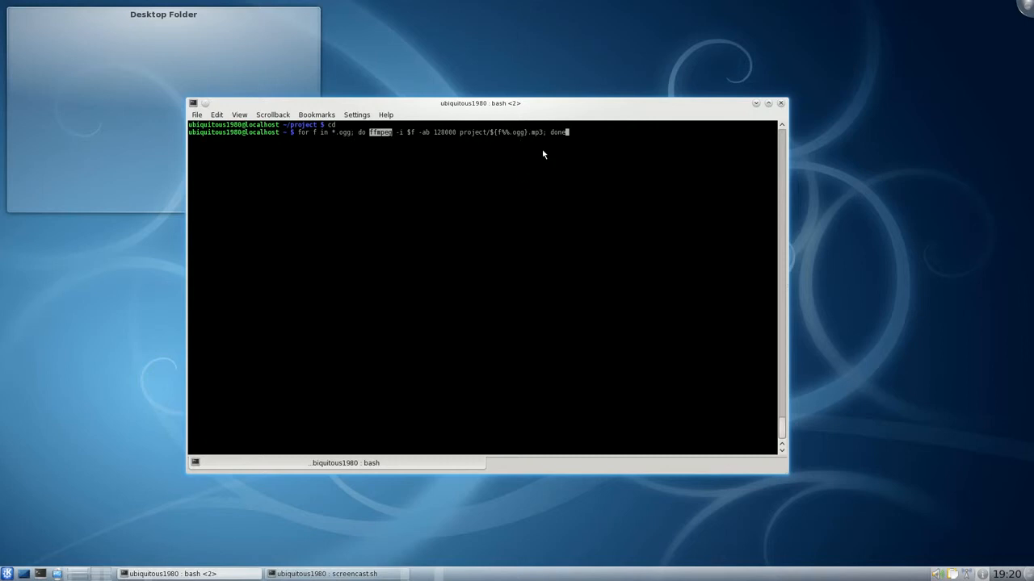
pyautogui.moveTo(569, 178)
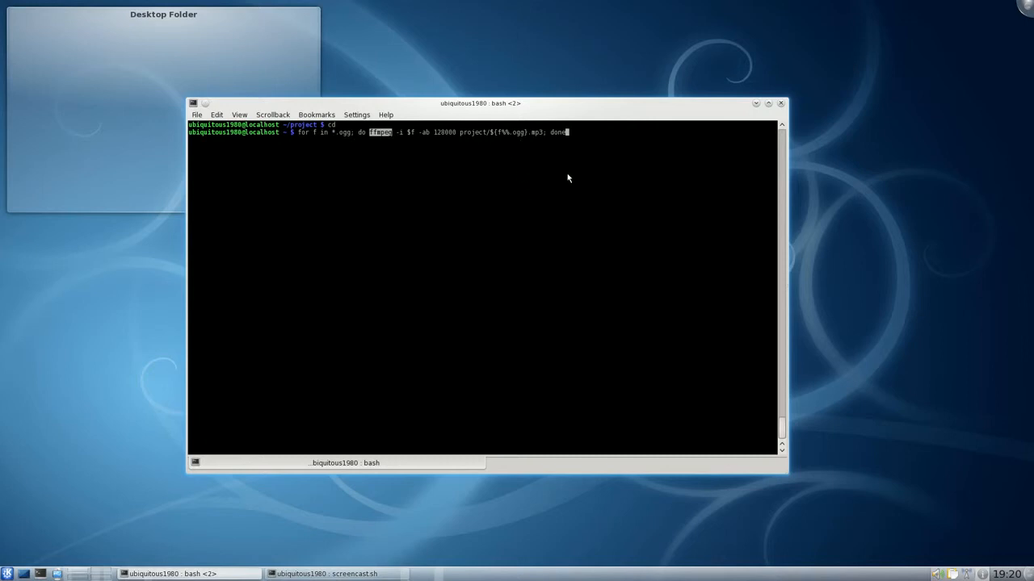
pyautogui.press('Return')
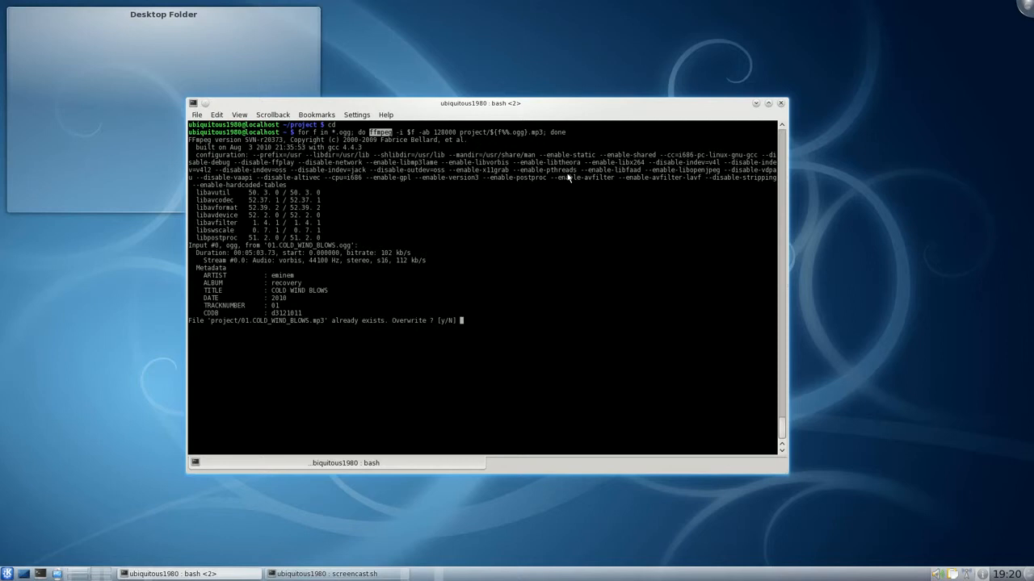
# Step: Answer y to overwrite the first and second tracks' existing MP3s
pyautogui.write('y')
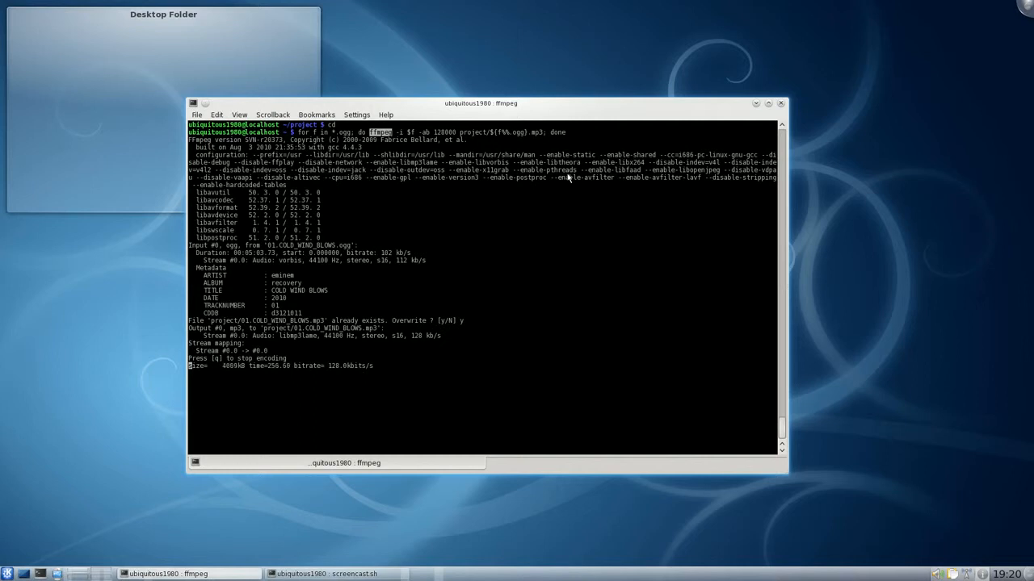
pyautogui.moveTo(824, 5)
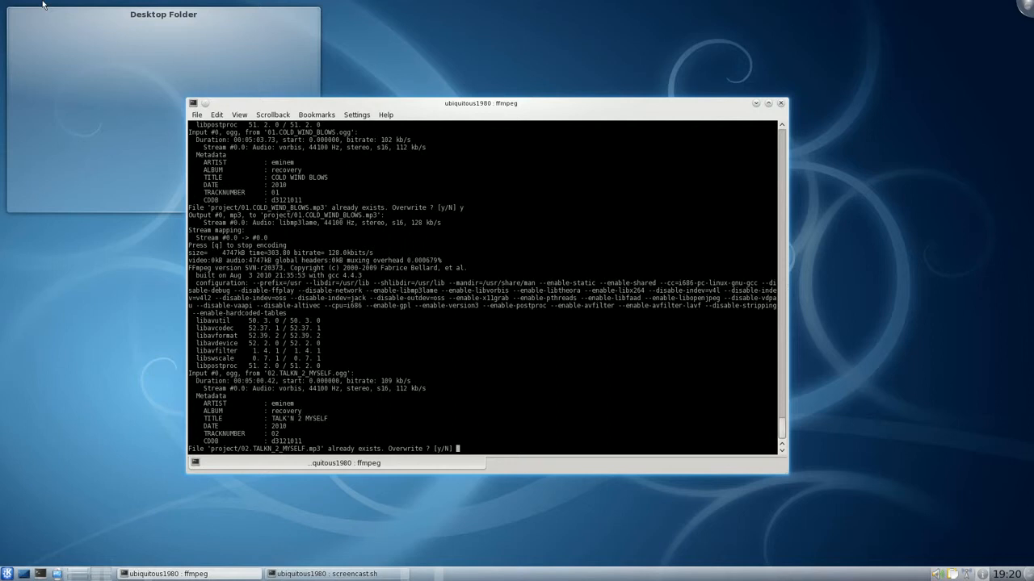
pyautogui.moveTo(428, 146)
pyautogui.write('y')
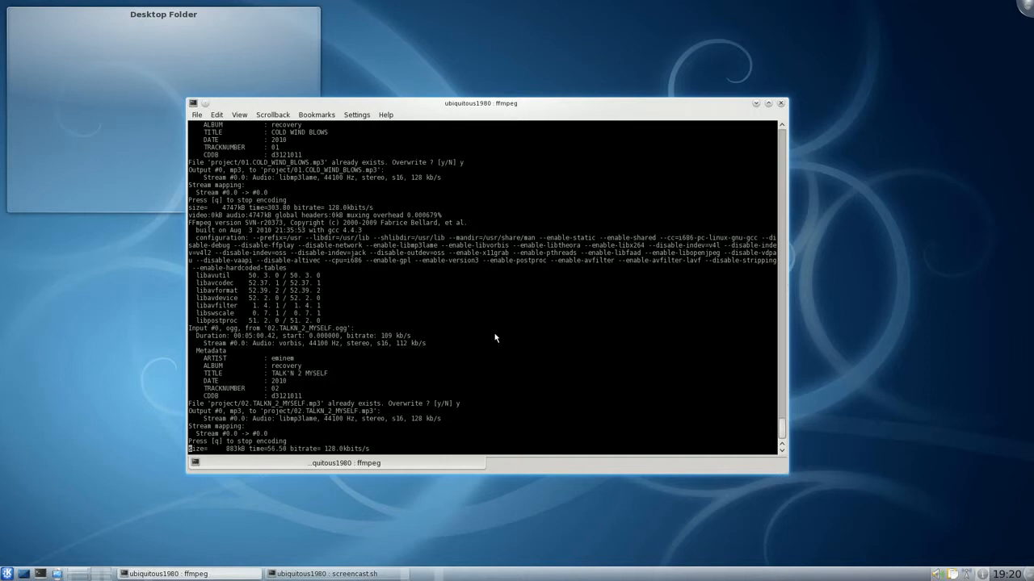
pyautogui.moveTo(722, 187)
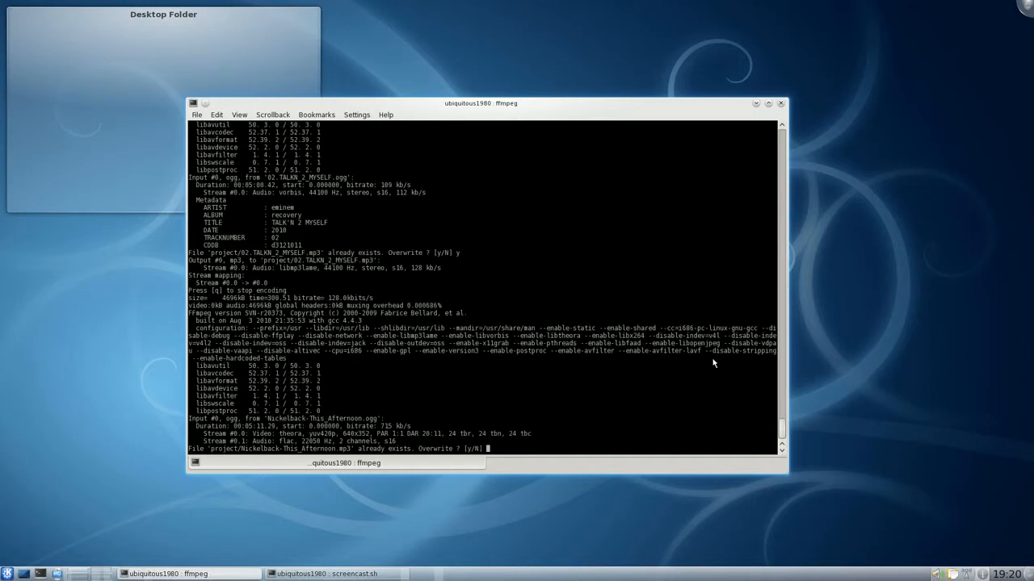
pyautogui.write('y')
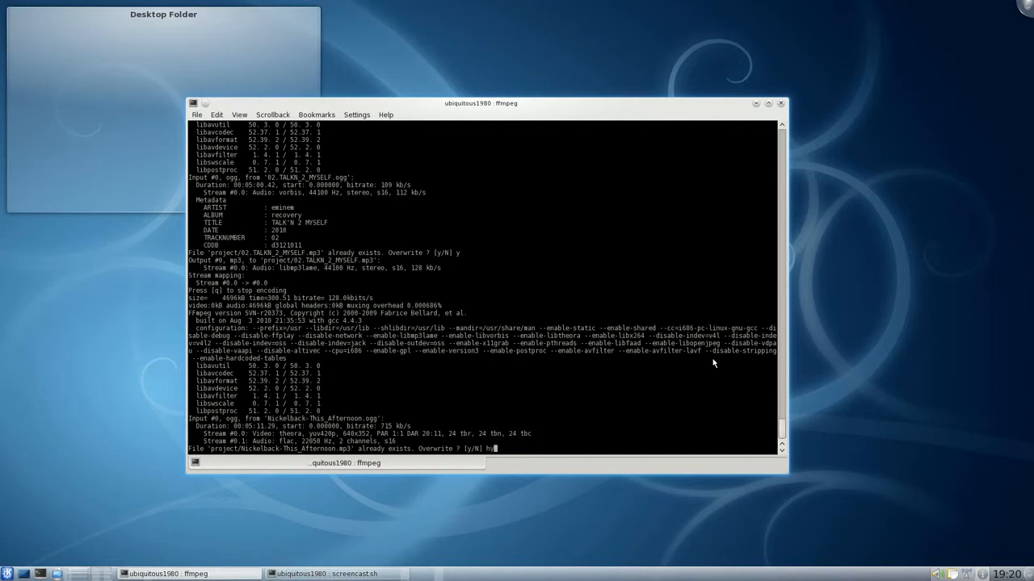
# Step: Confirm overwriting the third track so the loop finishes at the bash prompt
pyautogui.press('Return')
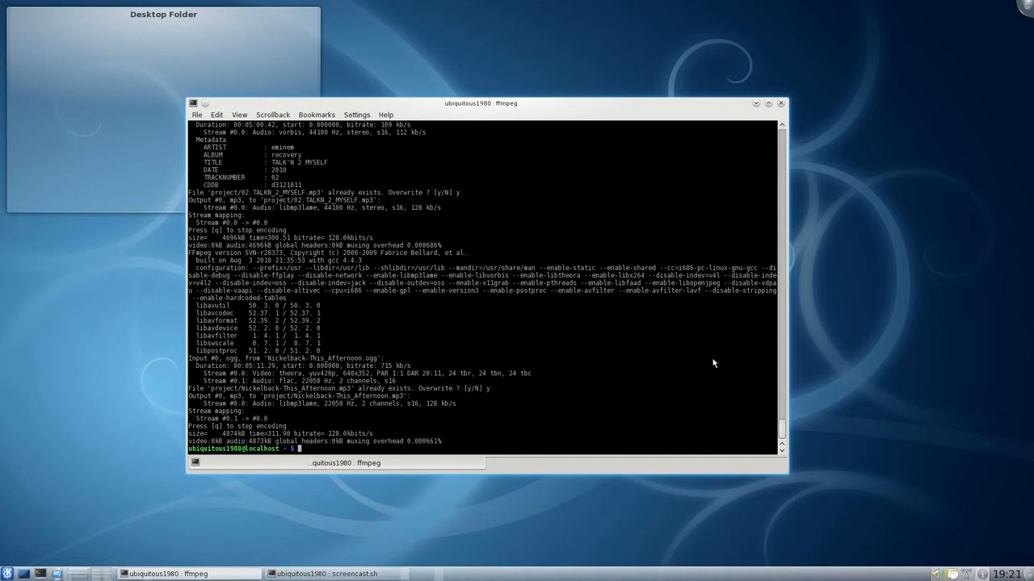
pyautogui.moveTo(578, 372)
pyautogui.write('cd')
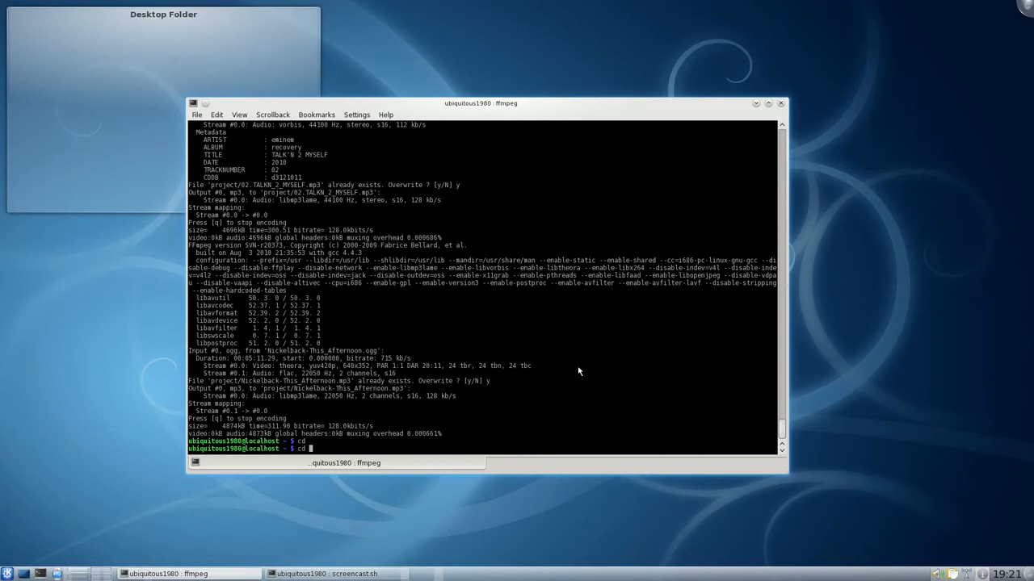
# Step: Enter the project folder and list its converted MP3 files, highlighting the last one
pyautogui.write('project')
pyautogui.write('ls')
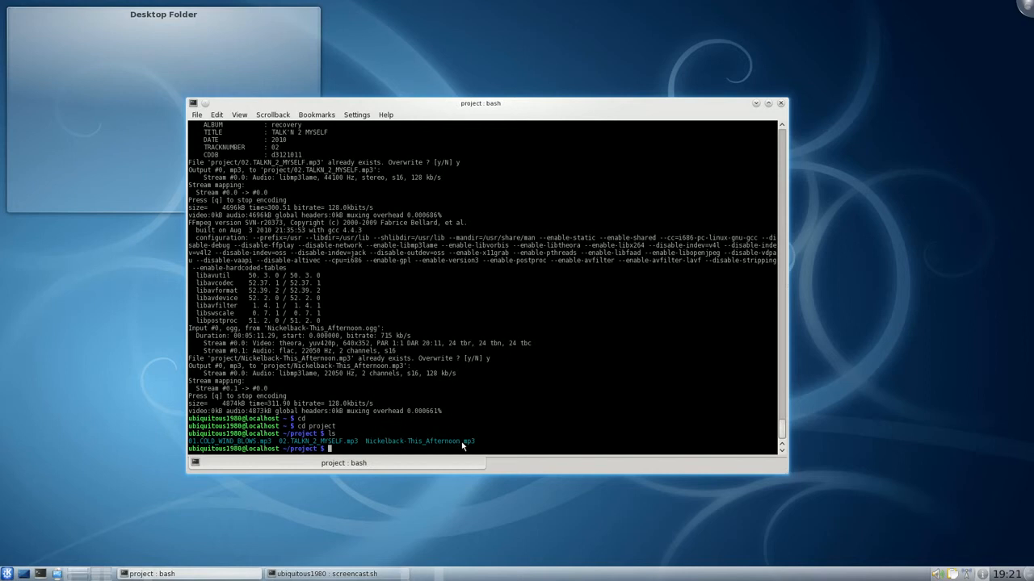
pyautogui.doubleClick(420, 441)
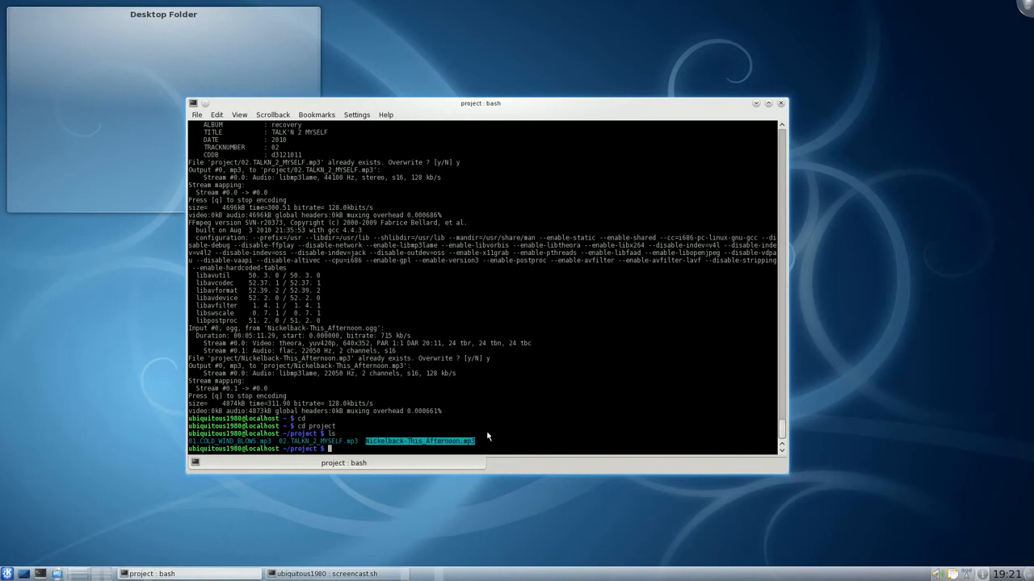
pyautogui.moveTo(541, 389)
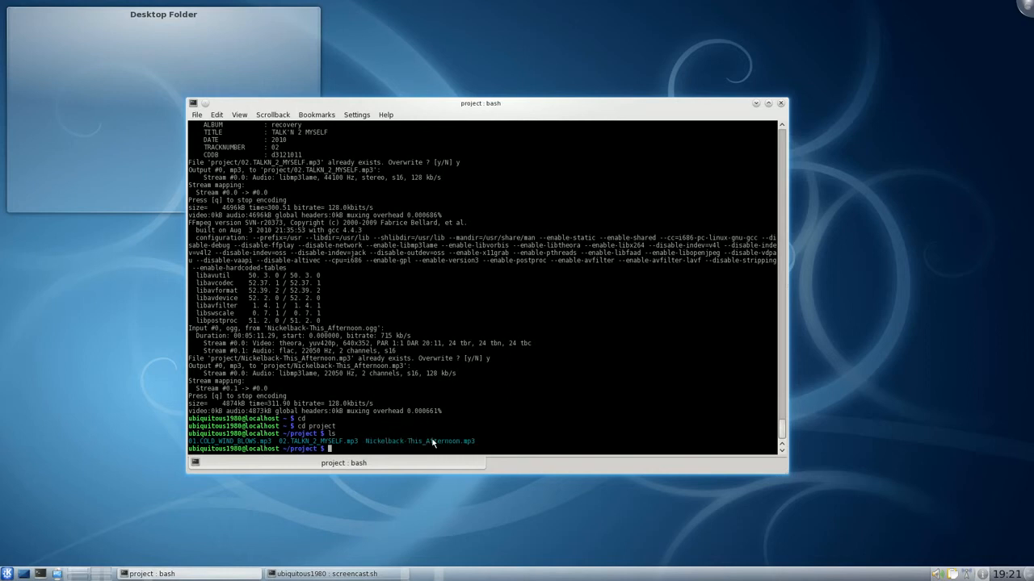
pyautogui.doubleClick(420, 441)
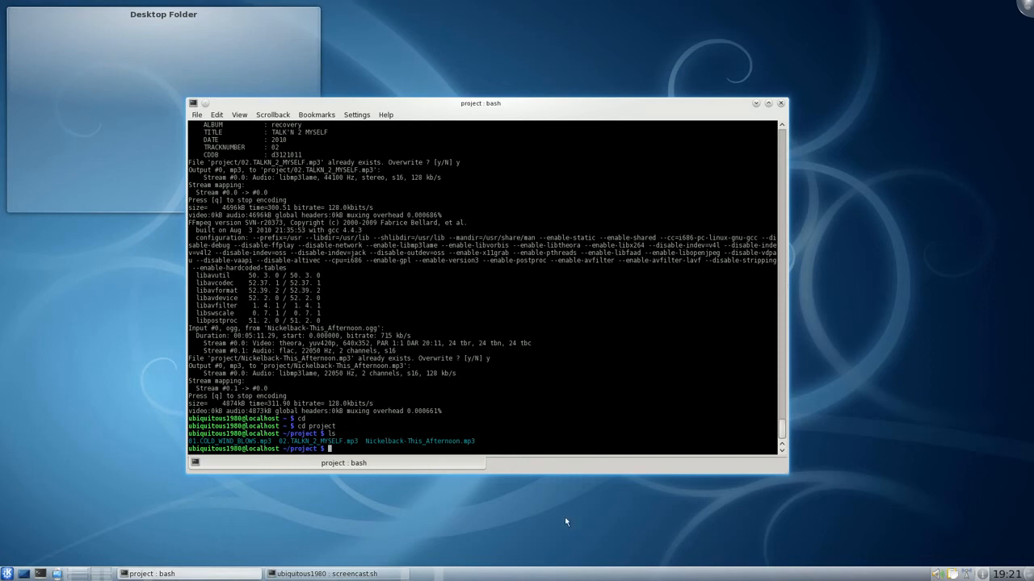
pyautogui.moveTo(514, 449)
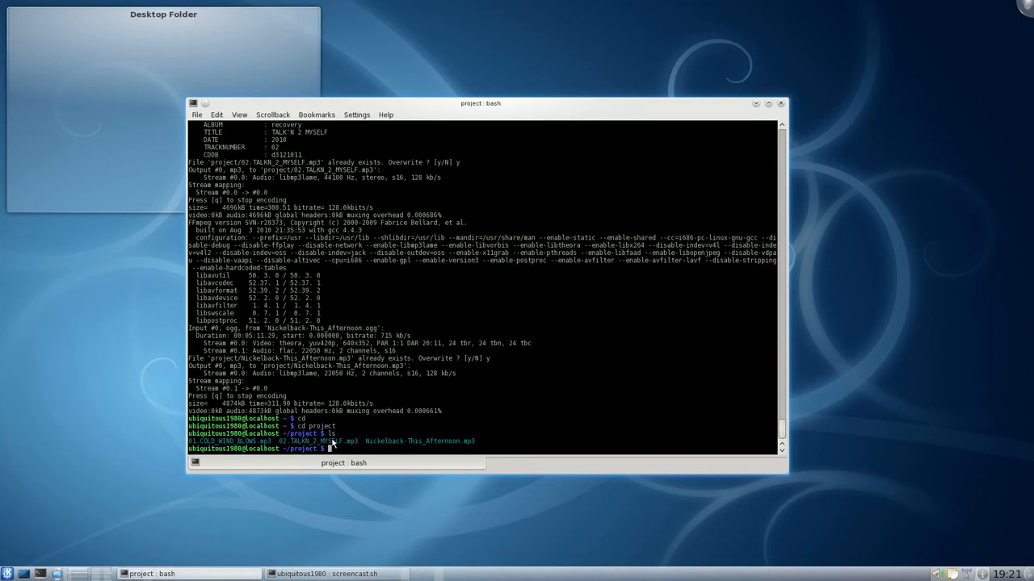
pyautogui.moveTo(675, 475)
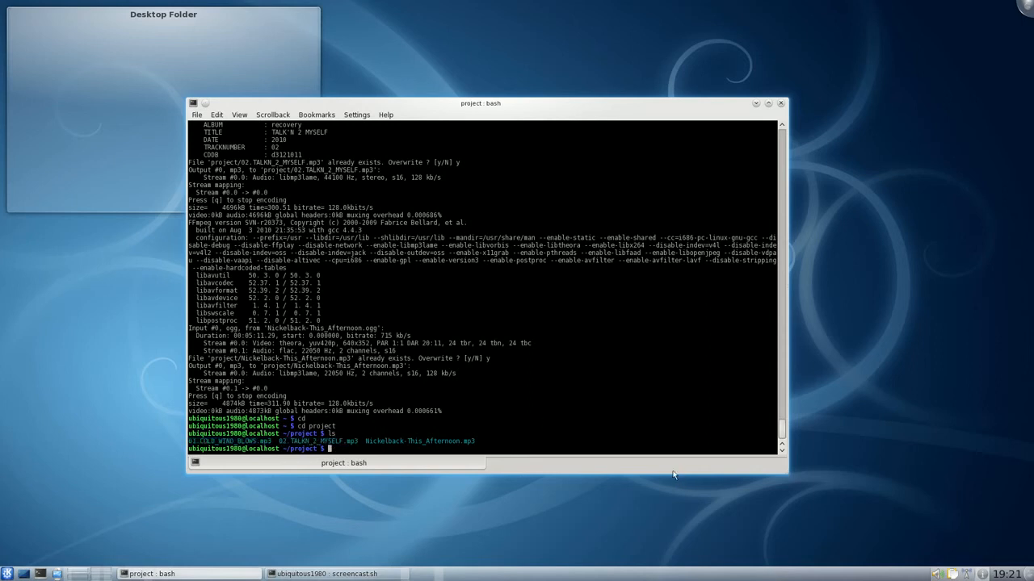